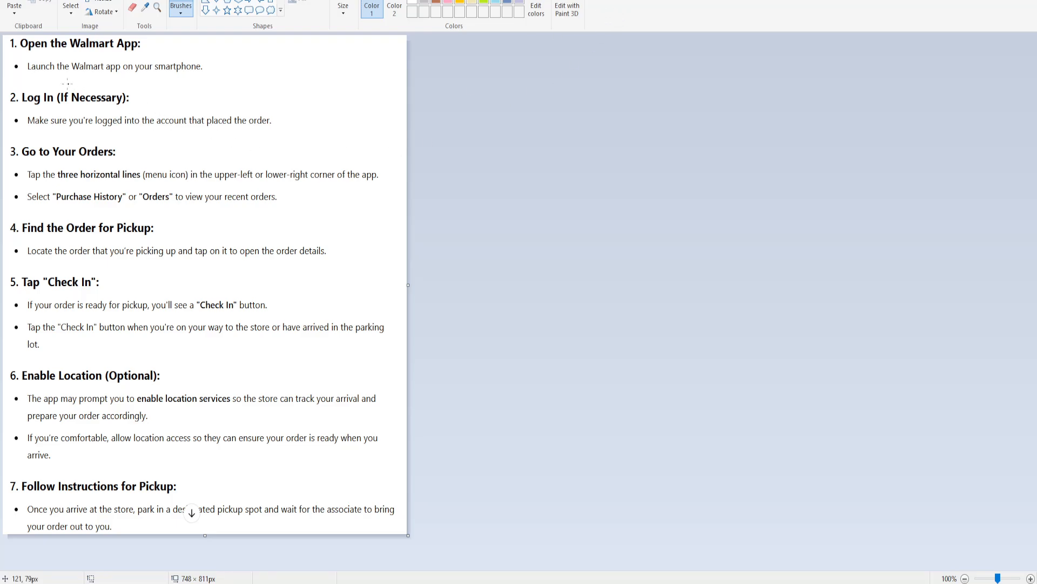
- Draw black underlines beneath "Walmart App" in step 1 and "Your Orders" in step 3
left_click_drag(66, 54, 136, 54)
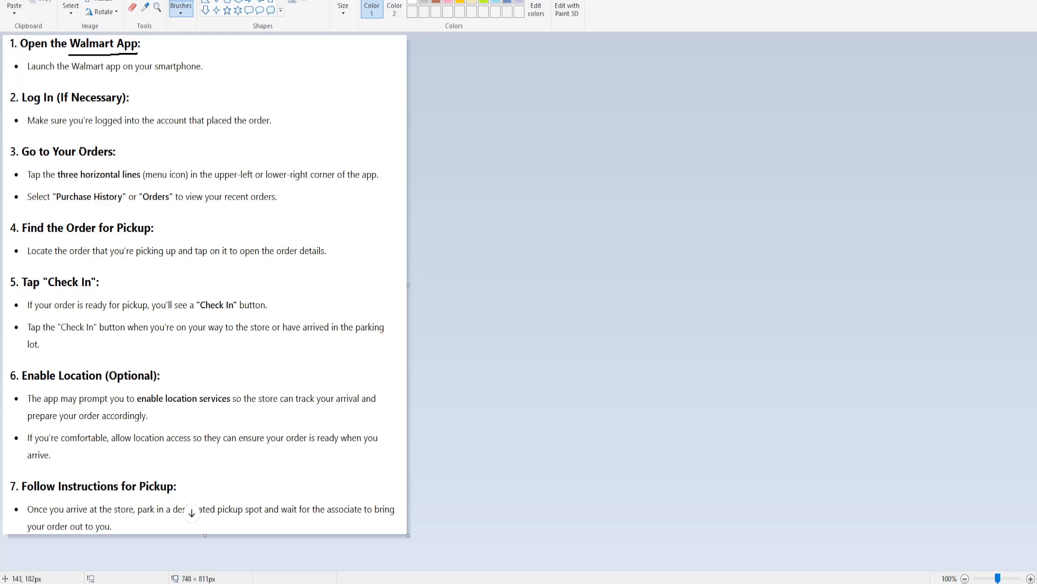
left_click_drag(53, 160, 126, 159)
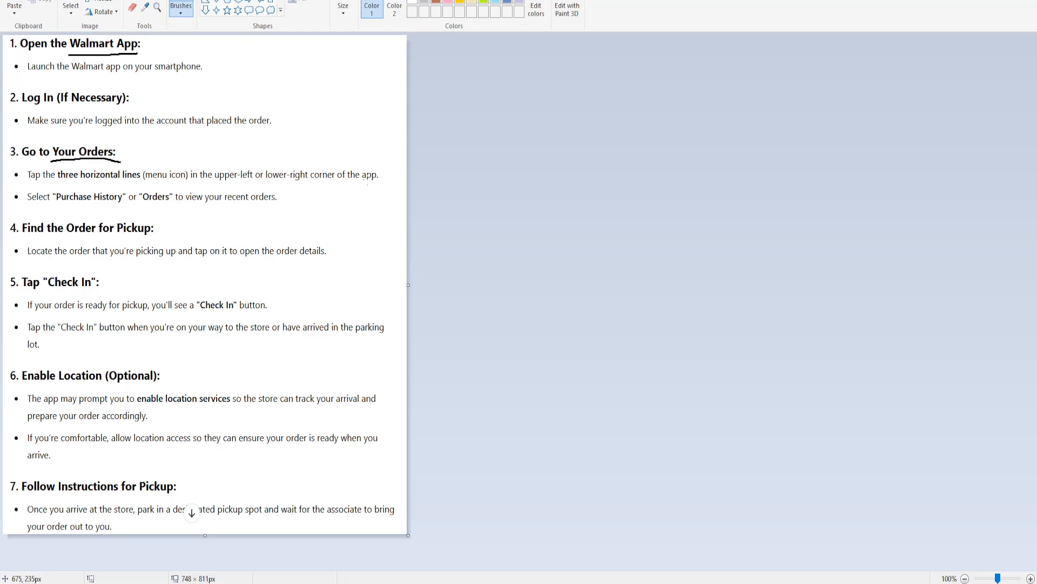
- Underline "Purchase History" and "Orders" in step 3
left_click_drag(56, 206, 123, 205)
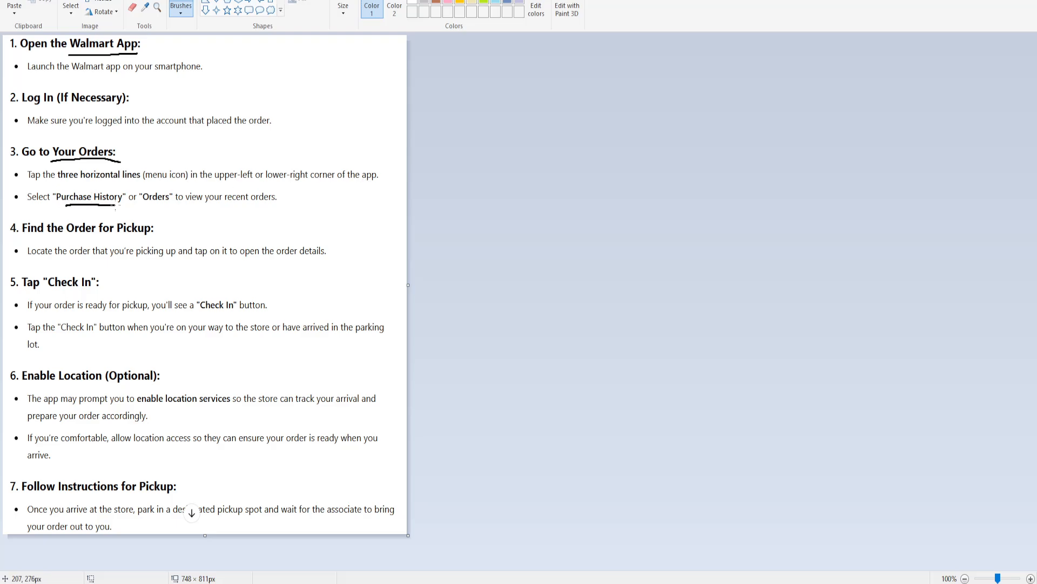
left_click_drag(139, 204, 174, 204)
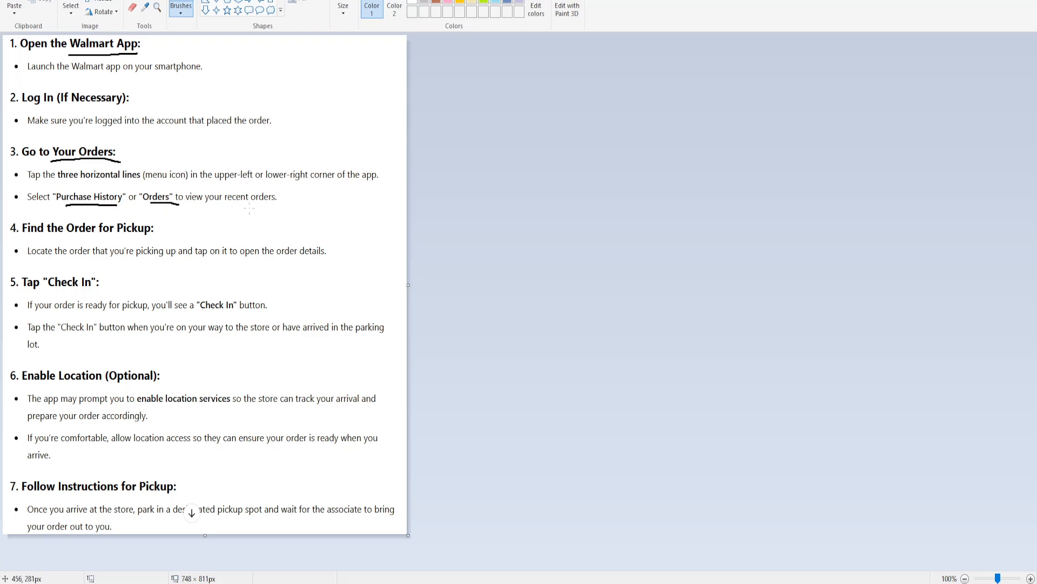
mouse_move(19, 235)
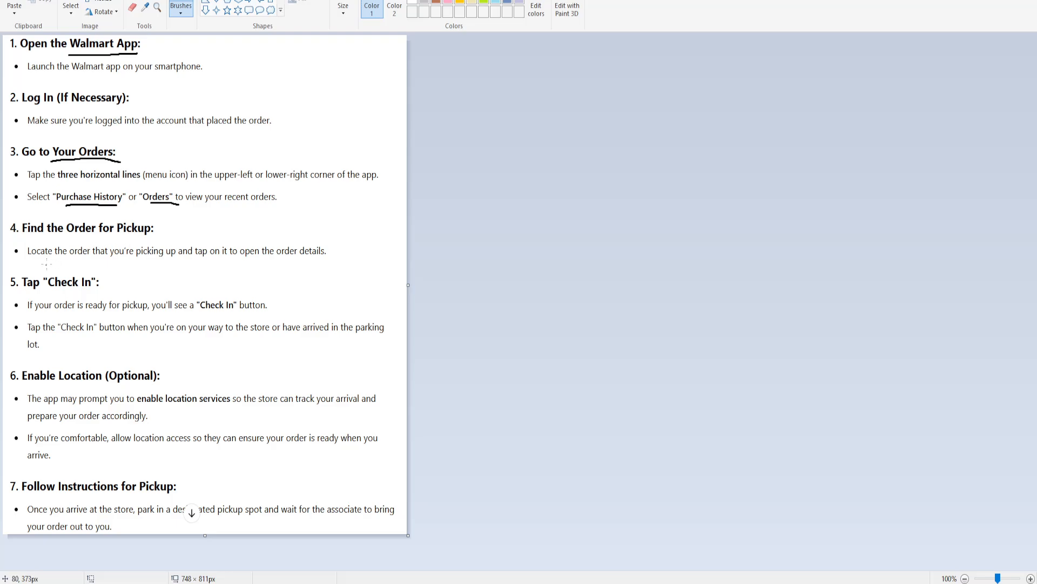
- Underline the full step 4 sentence about opening the order details in two strokes
left_click_drag(26, 263, 234, 264)
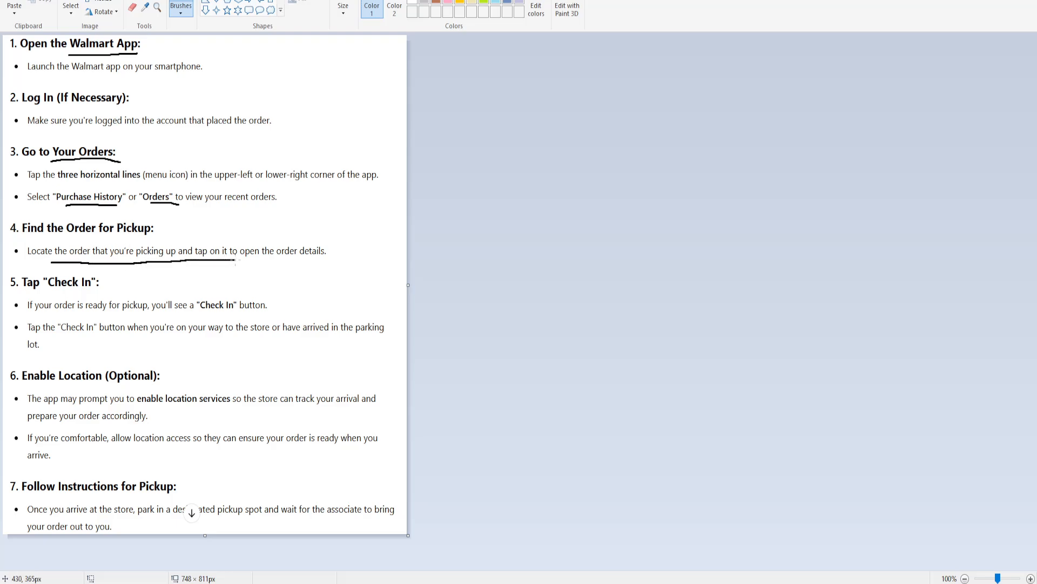
left_click_drag(235, 264, 326, 264)
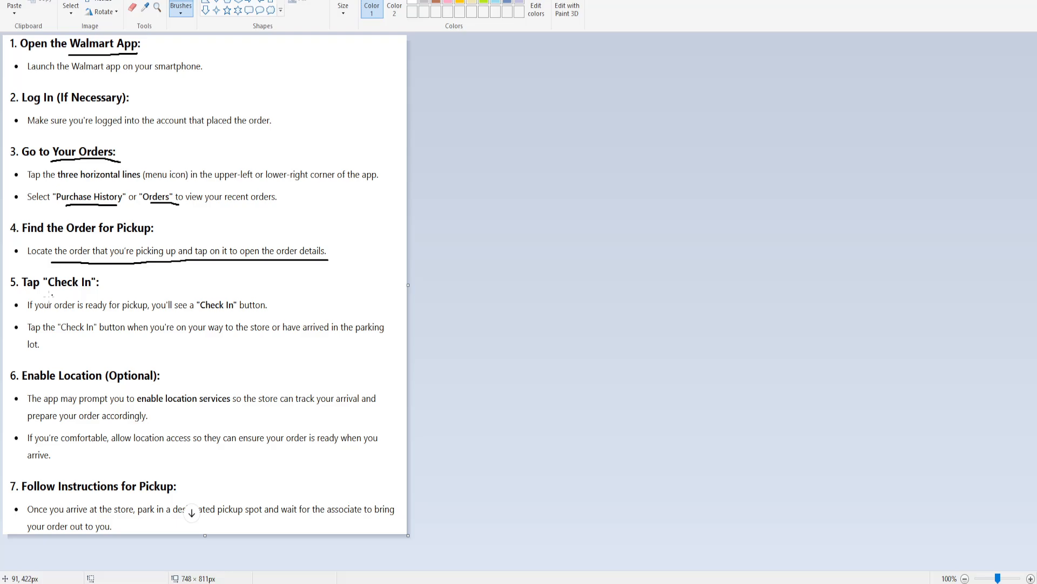
- Underline "Check In" in step 5 and "Instructions for Pickup" in step 7
left_click_drag(23, 296, 100, 293)
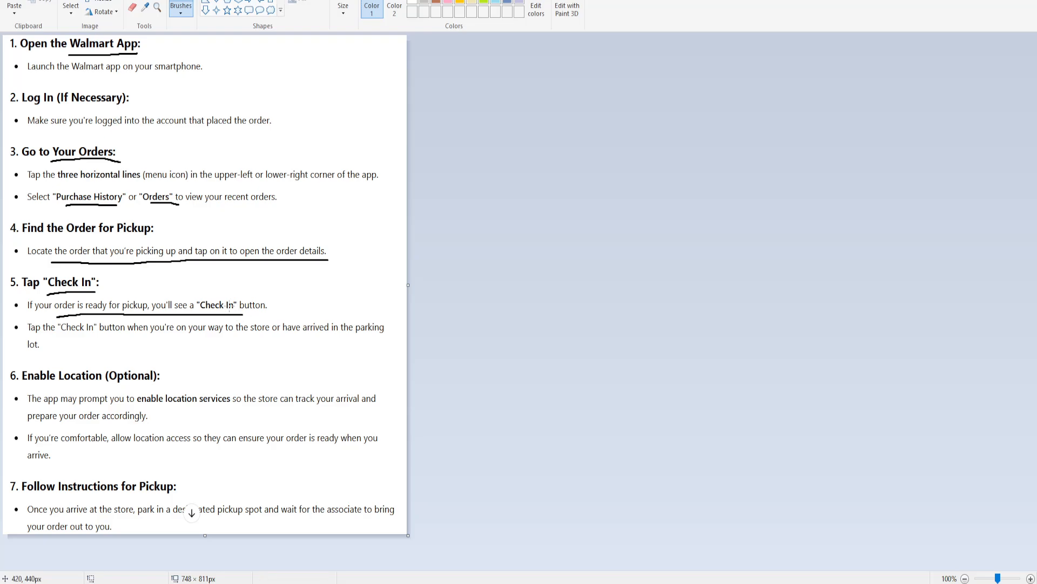
mouse_move(66, 344)
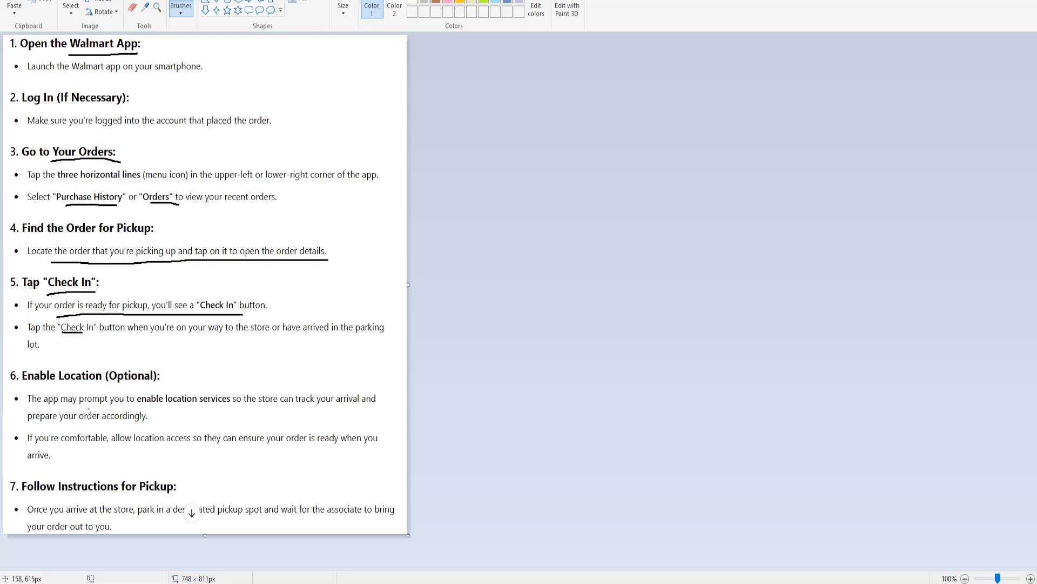
mouse_move(200, 392)
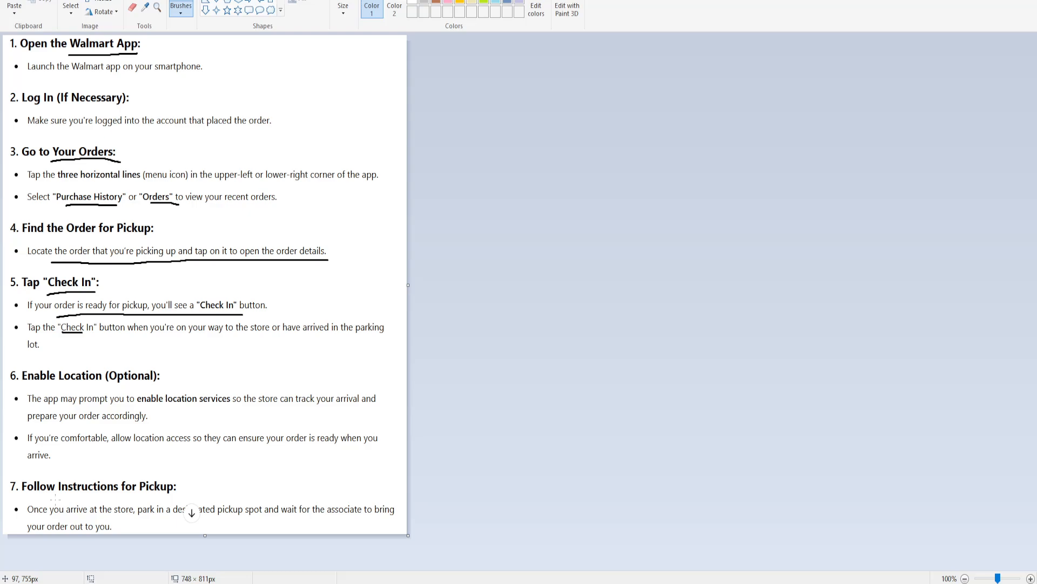
left_click_drag(21, 499, 176, 499)
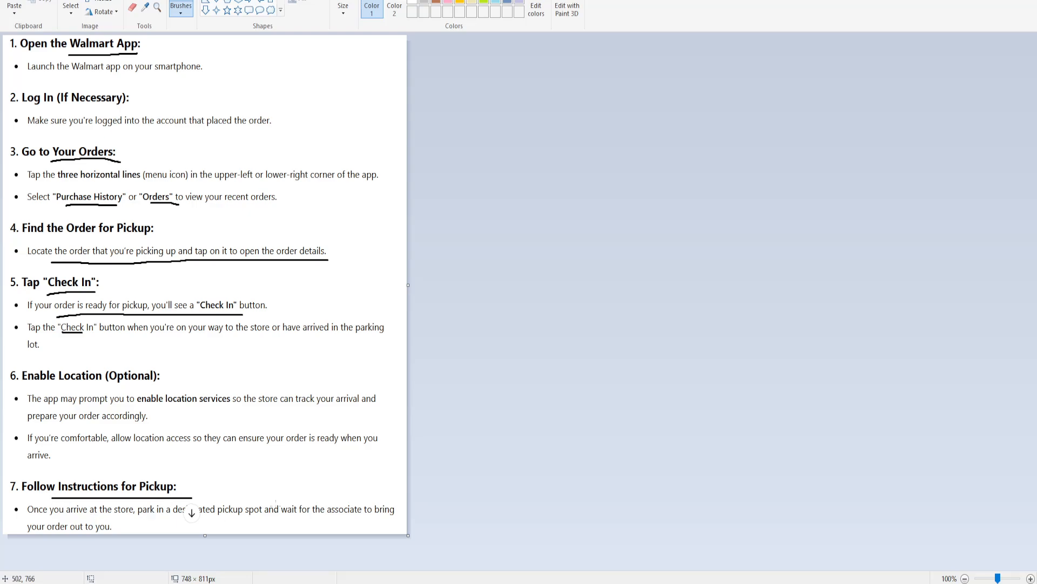
mouse_move(301, 456)
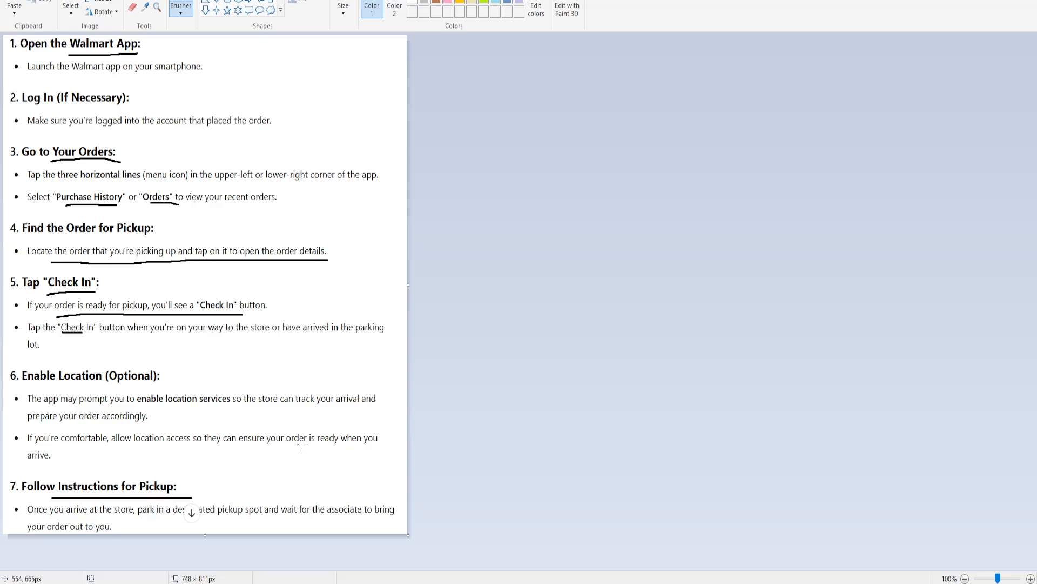